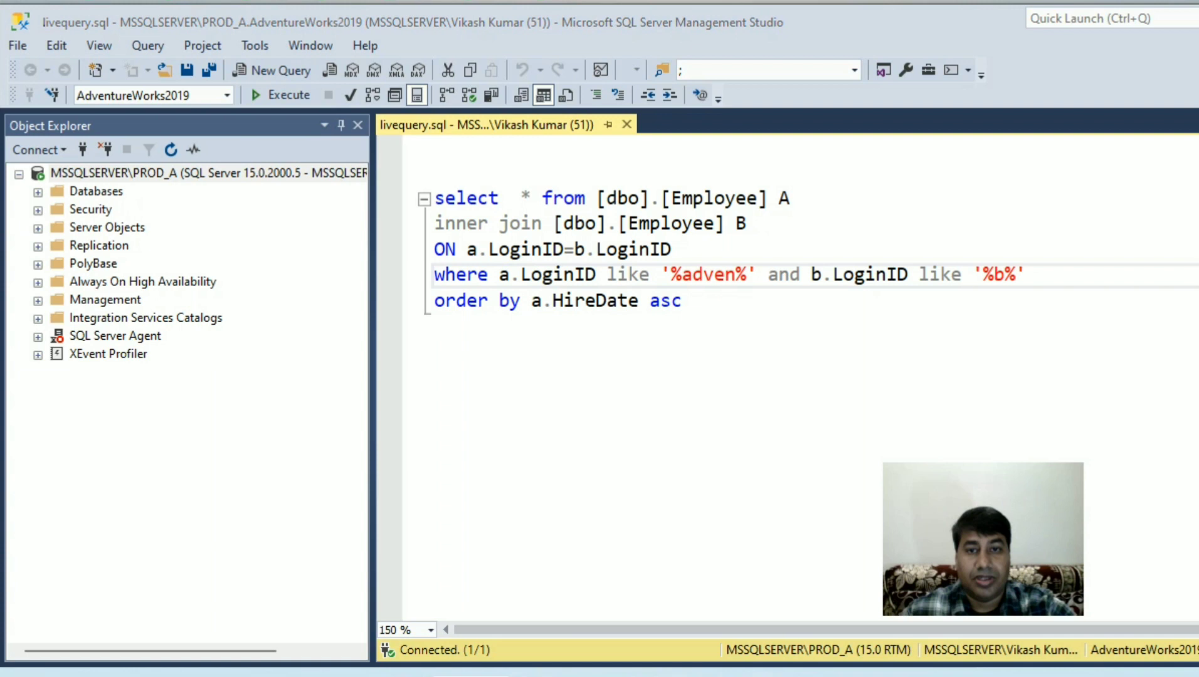
Step: Collapse the Object Explorer panel so the self-join Employee query fills the window width
click(657, 341)
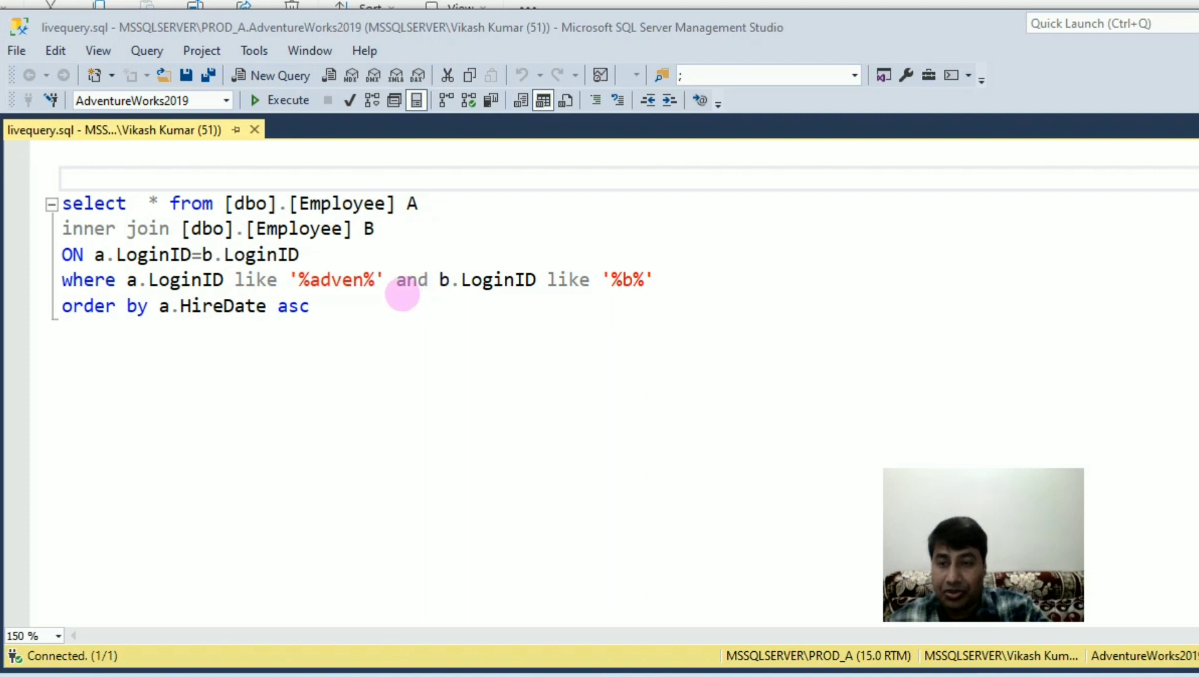
Step: Start livequery.sql executing and bring up a second blank query window, SQLQuery2.sql
right_click(401, 295)
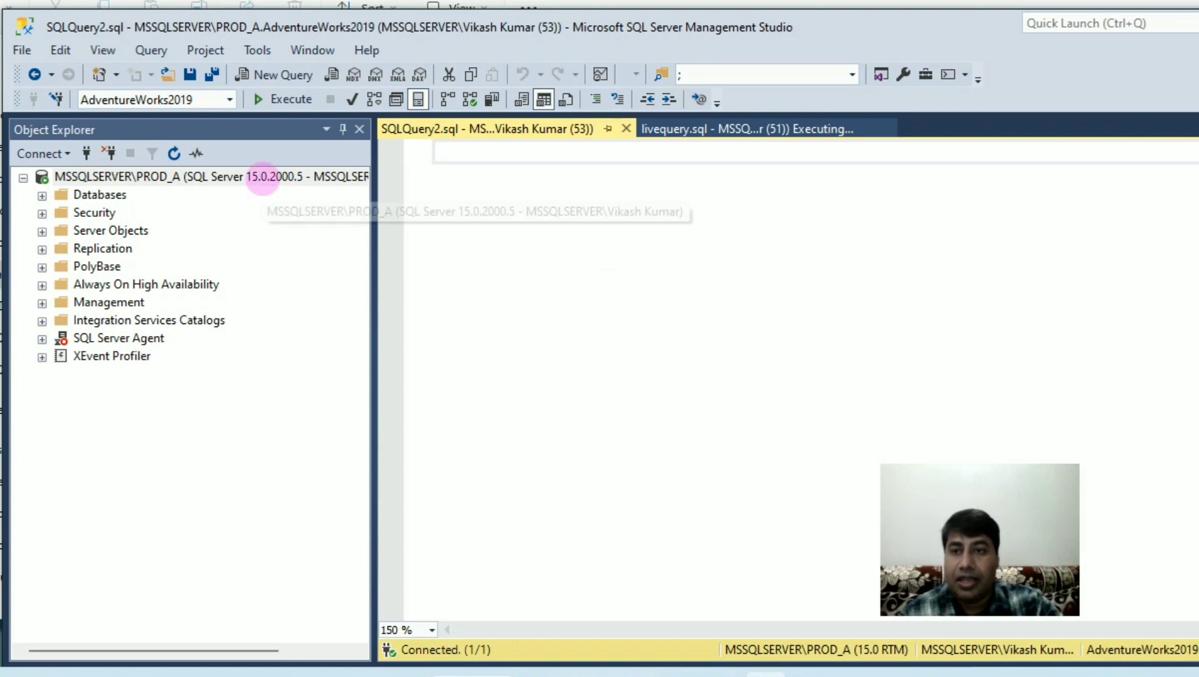
Step: Show the running self-join query under Active Expensive Queries in the server's Activity Monitor
right_click(207, 177)
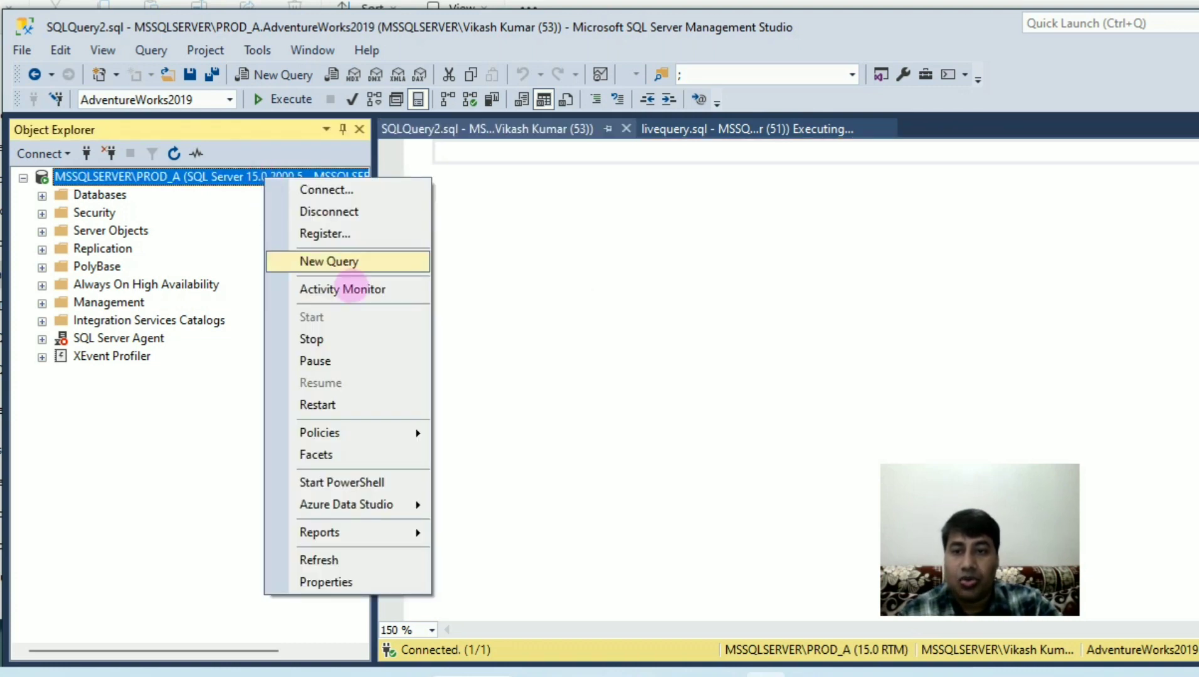
click(343, 288)
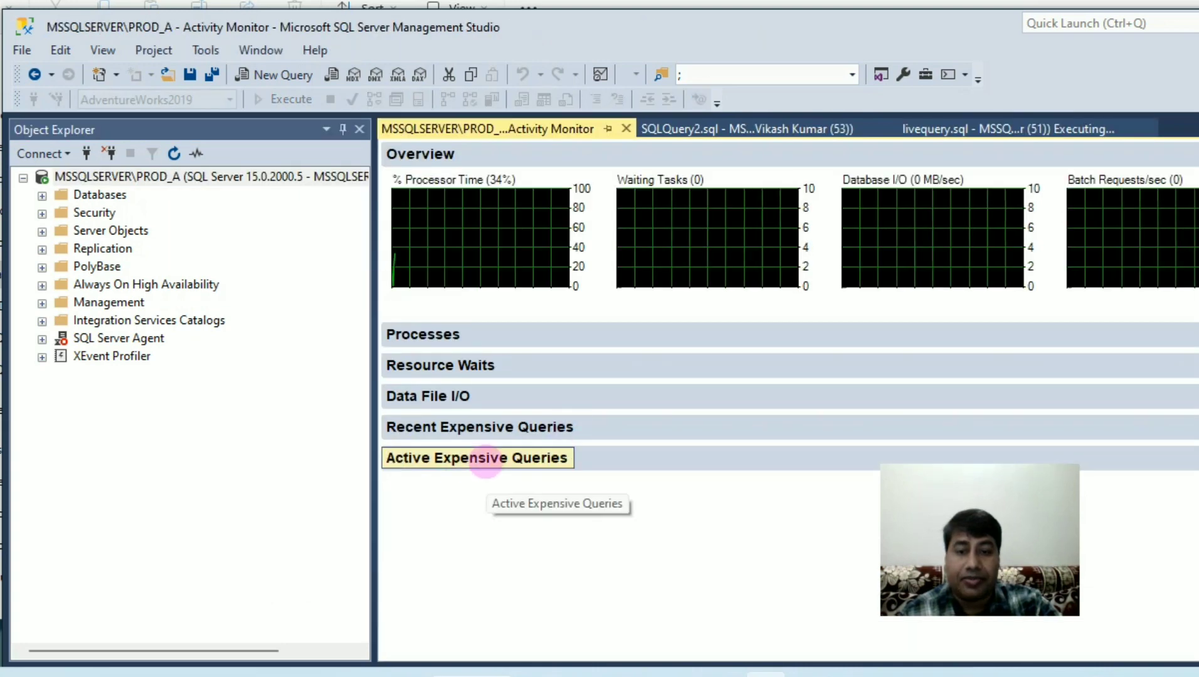
click(477, 457)
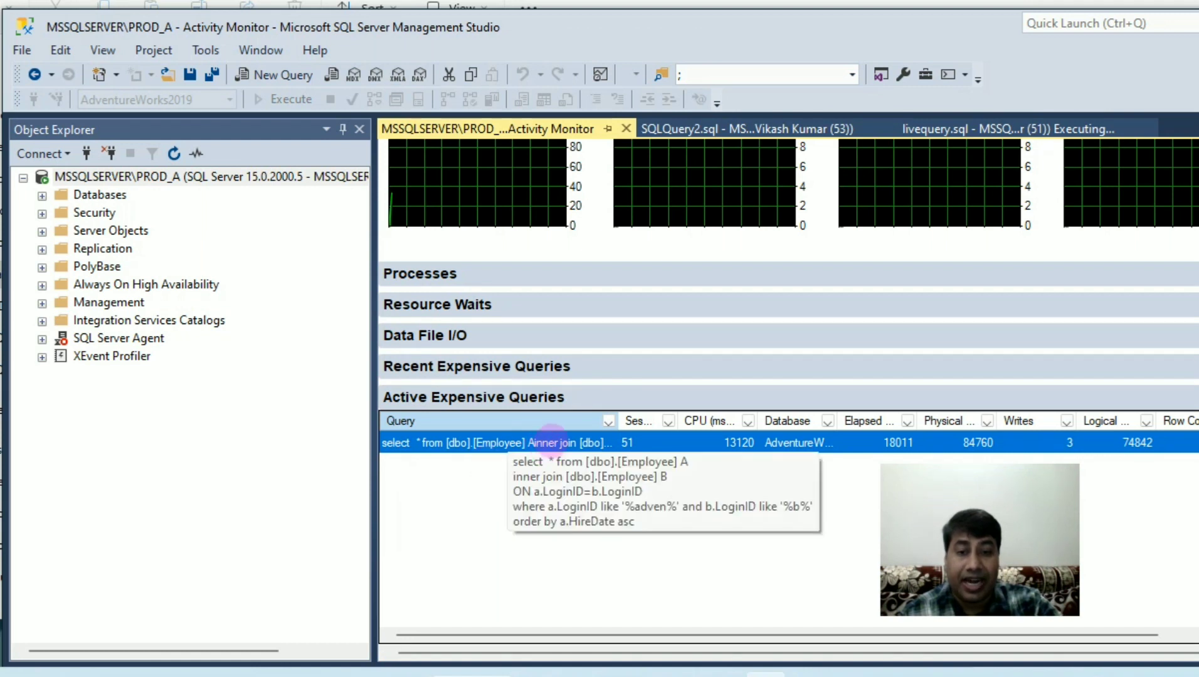
right_click(566, 442)
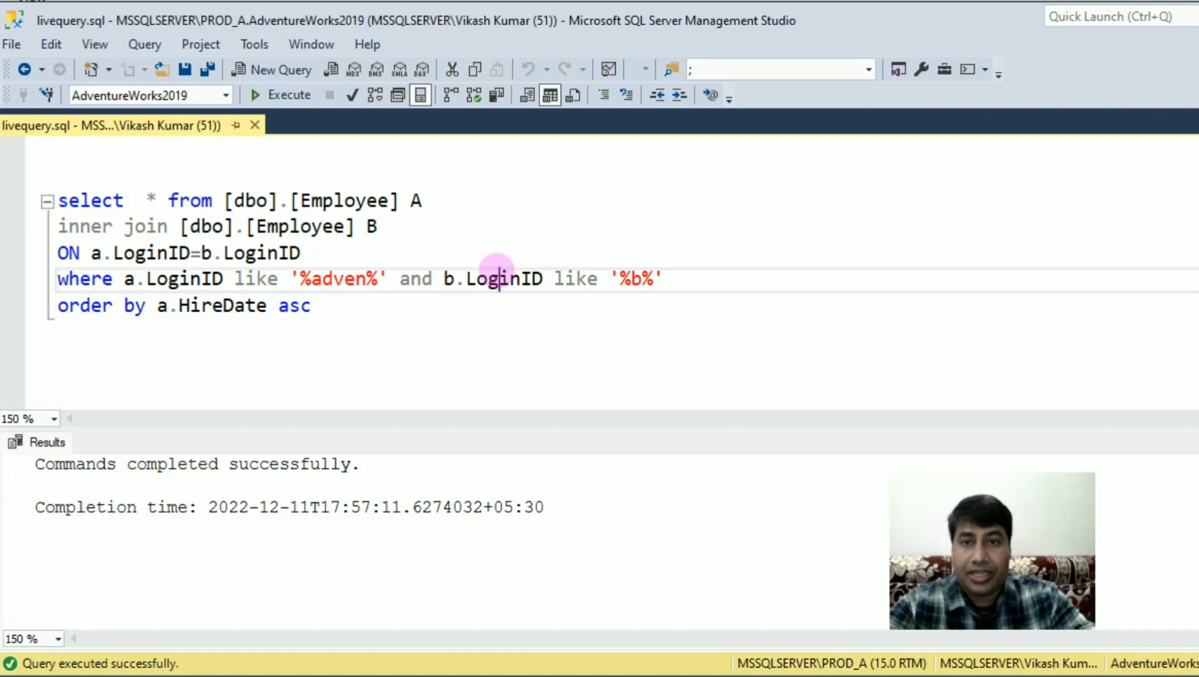
mouse_move(472, 95)
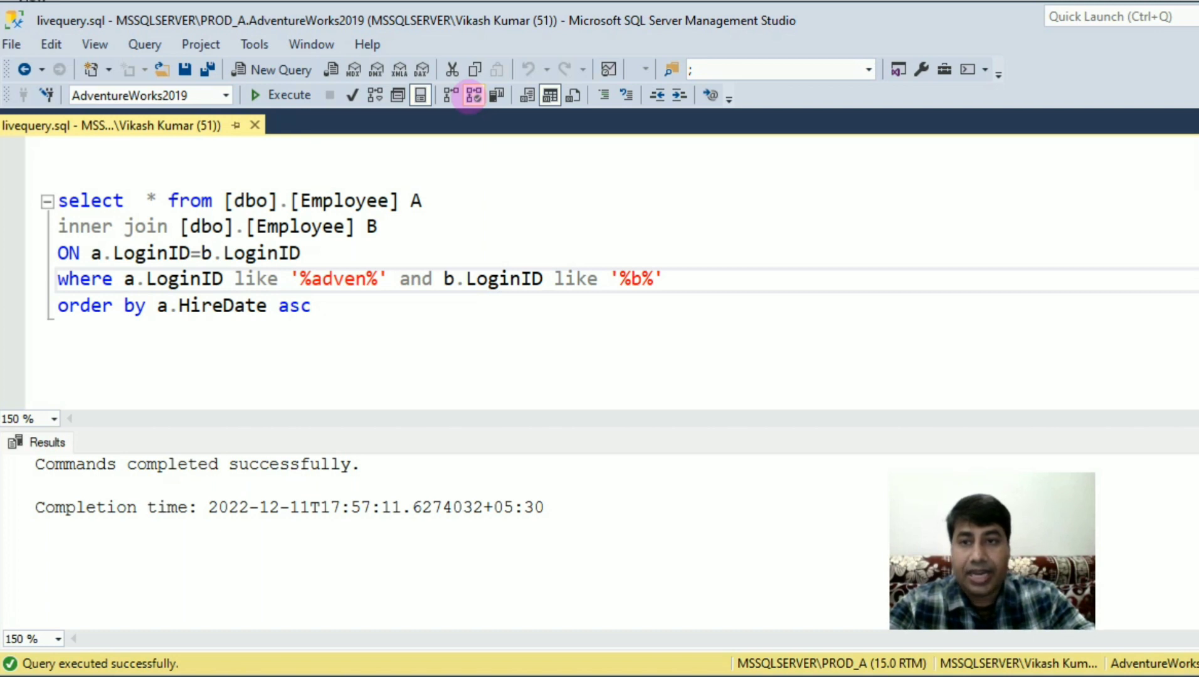
mouse_move(288, 96)
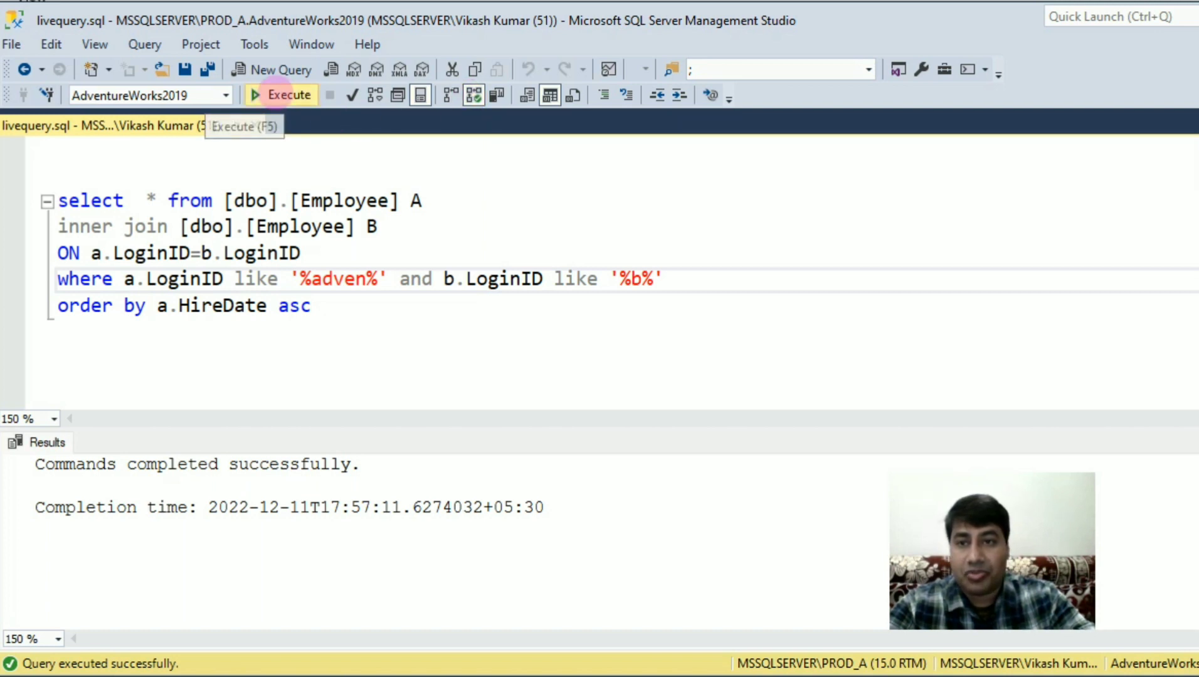
Step: Execute the self-join query so its animated live plan shows the clustered index scan progressing
click(288, 94)
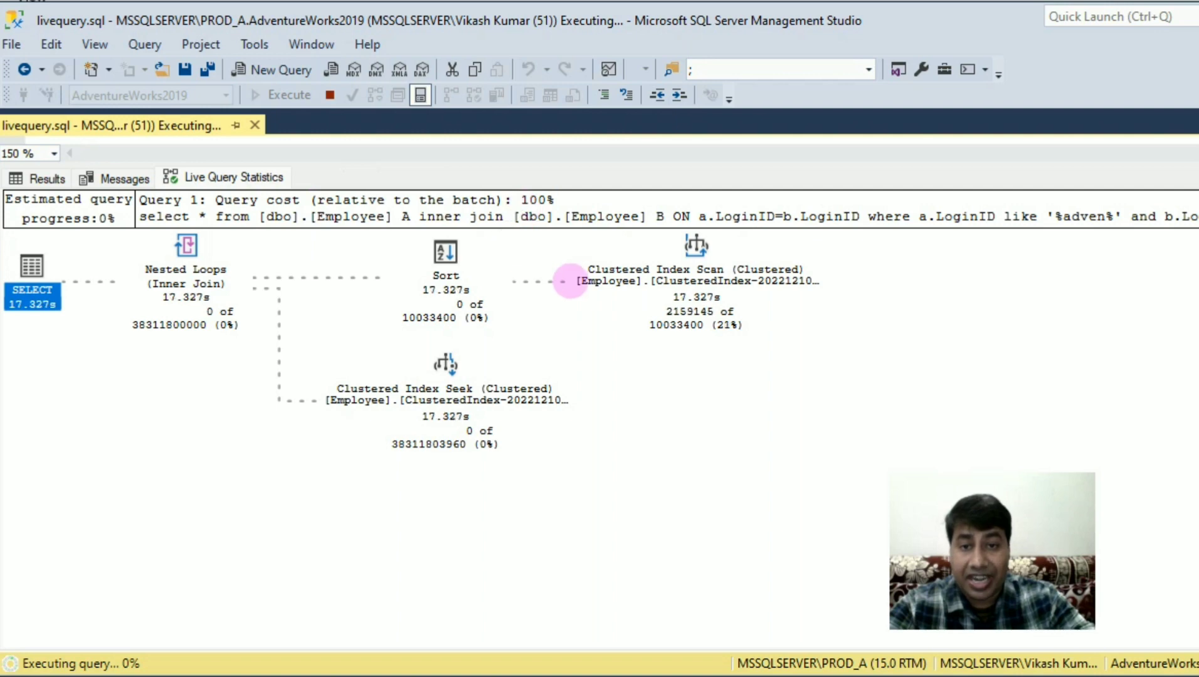
mouse_move(532, 283)
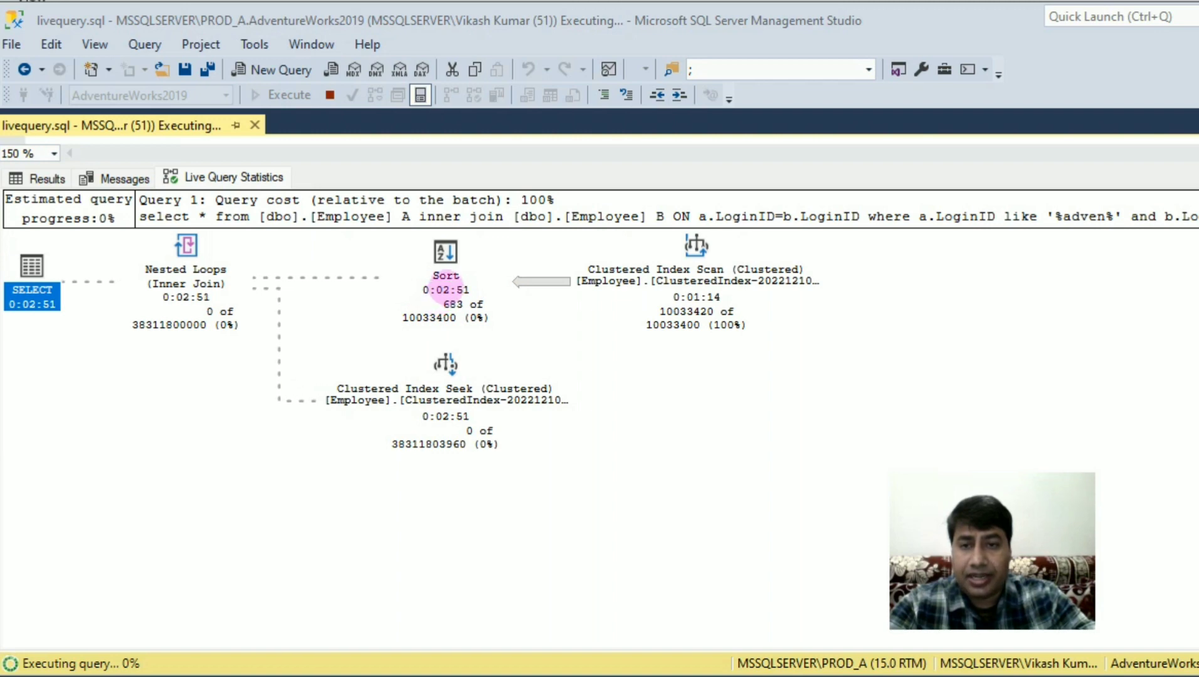
mouse_move(445, 252)
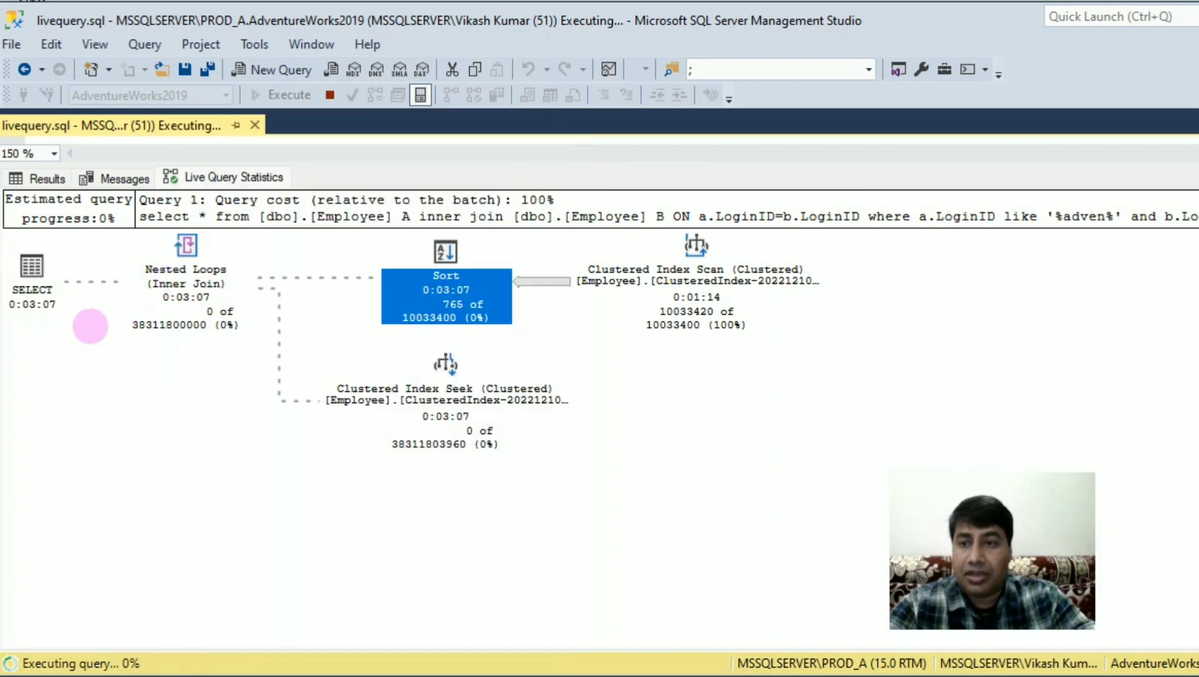
mouse_move(32, 267)
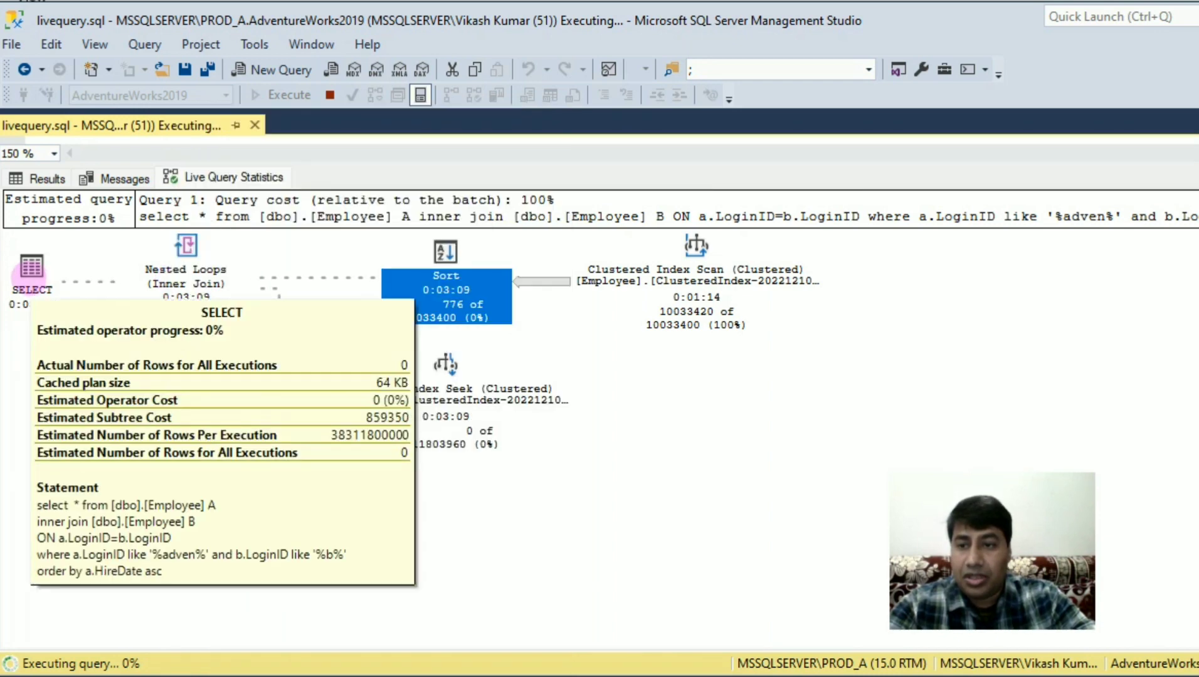